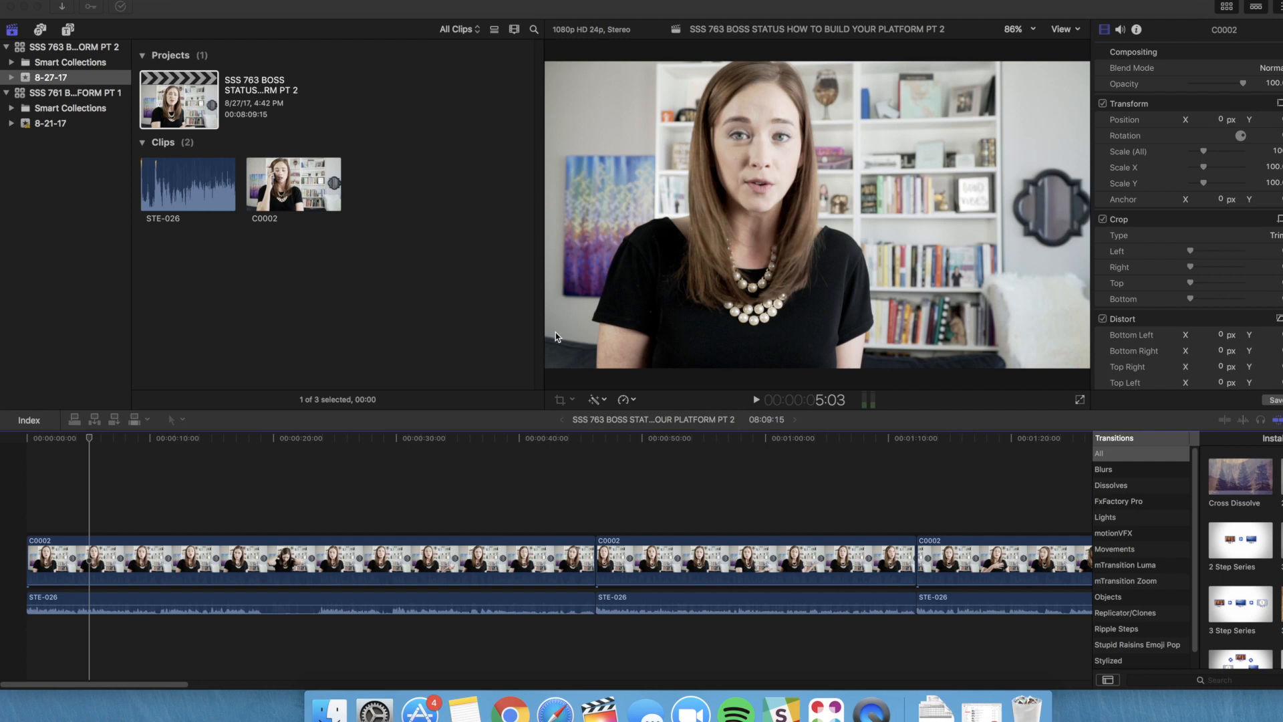
pyautogui.moveTo(226, 510)
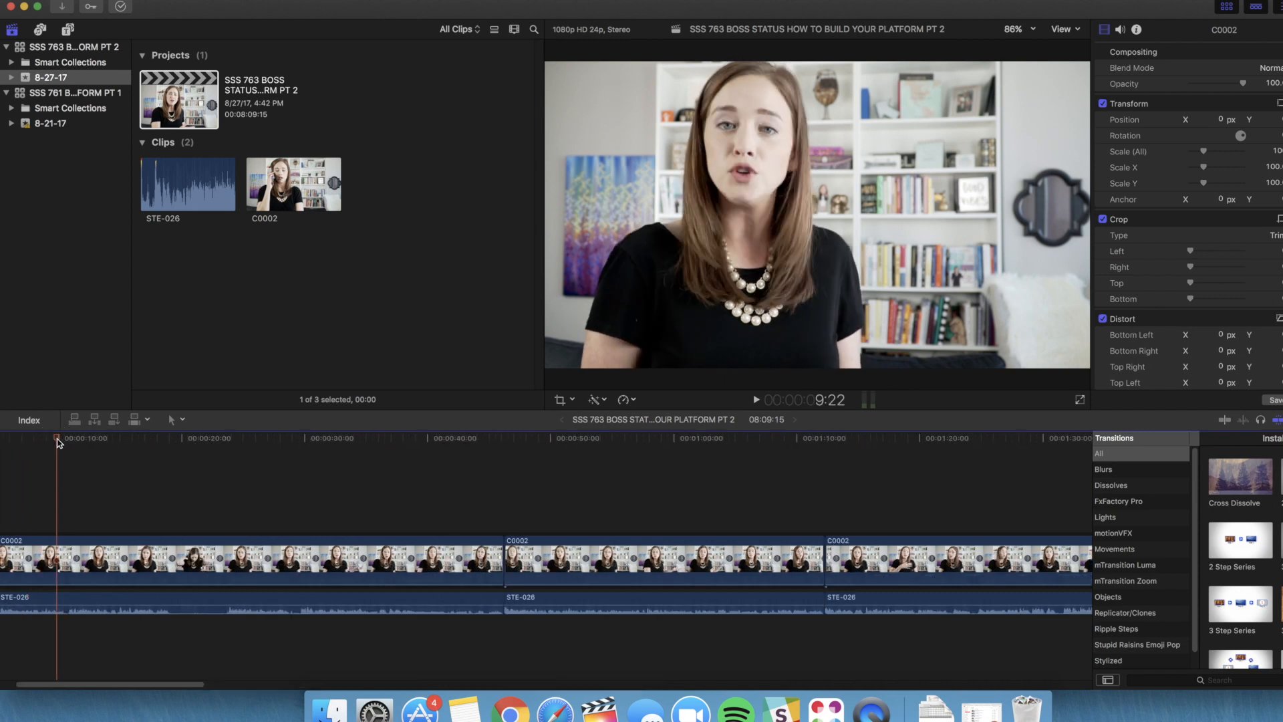
# Blade the talking-head video and audio where the pause begins, around 18-19 seconds.
pyautogui.click(754, 400)
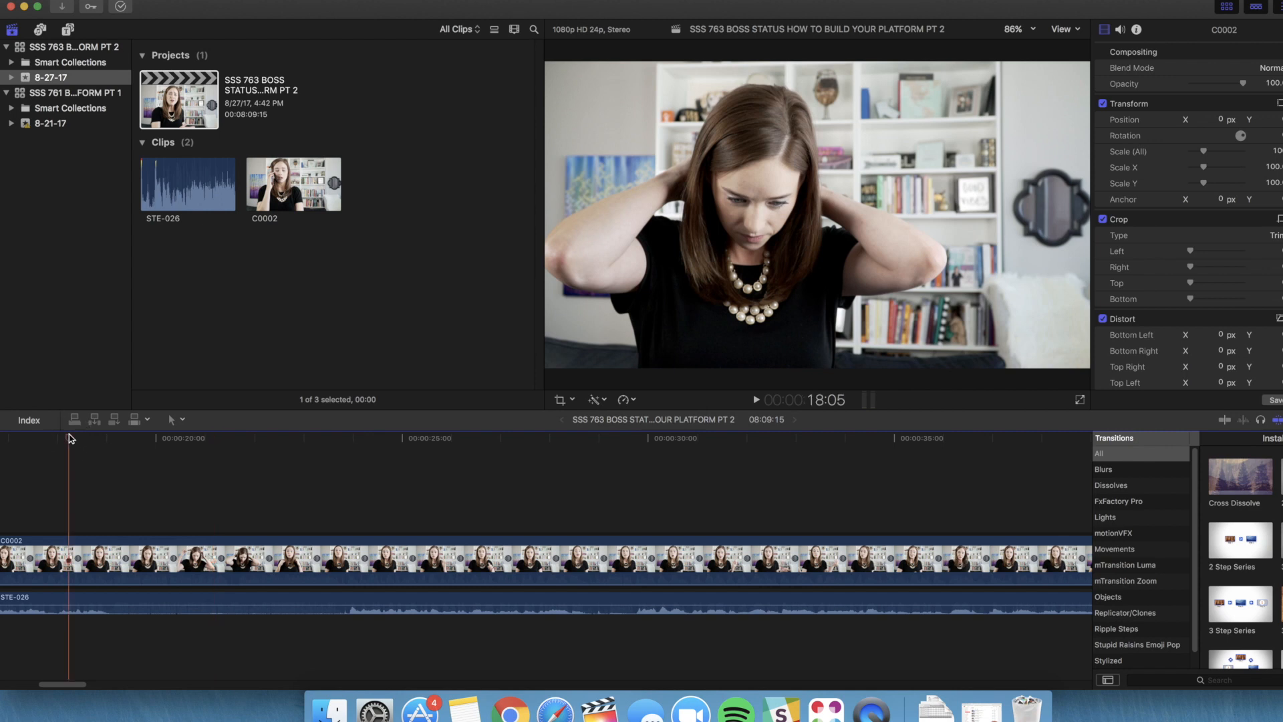
pyautogui.click(104, 438)
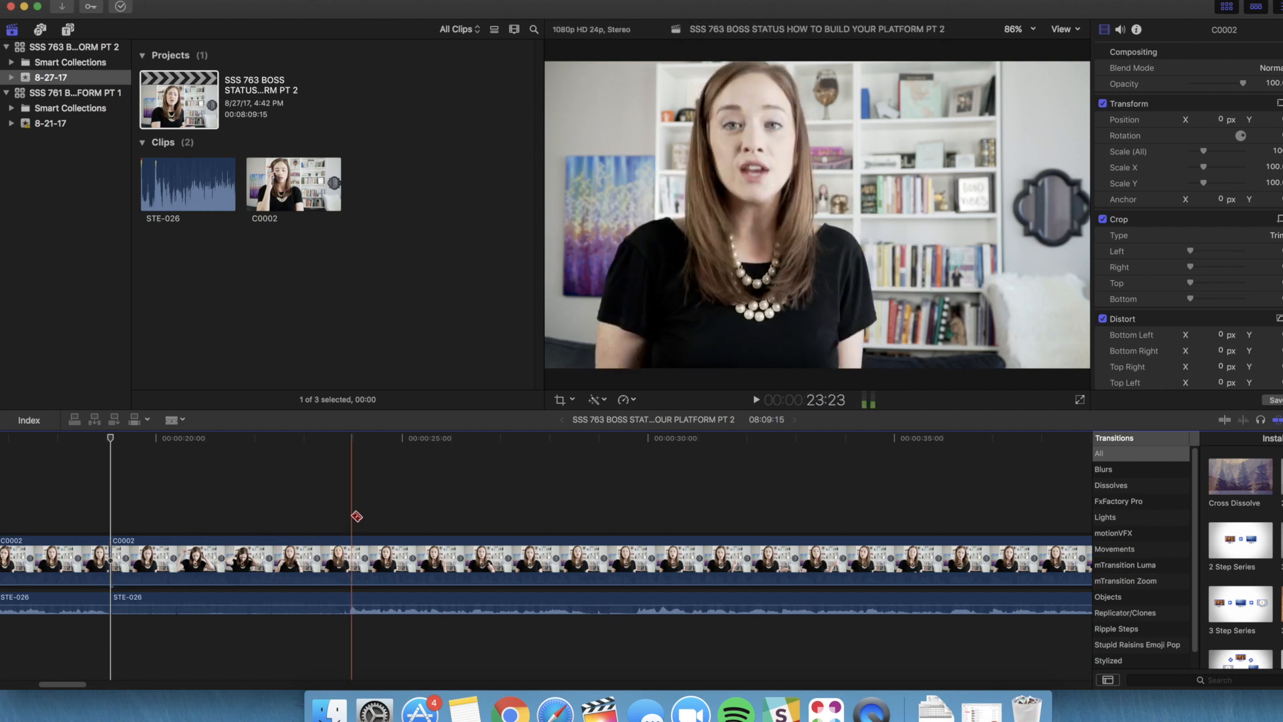
# Cut out the opening pause with overlapping audio, shortening the project from about 8:09 to 7:58.
pyautogui.click(755, 400)
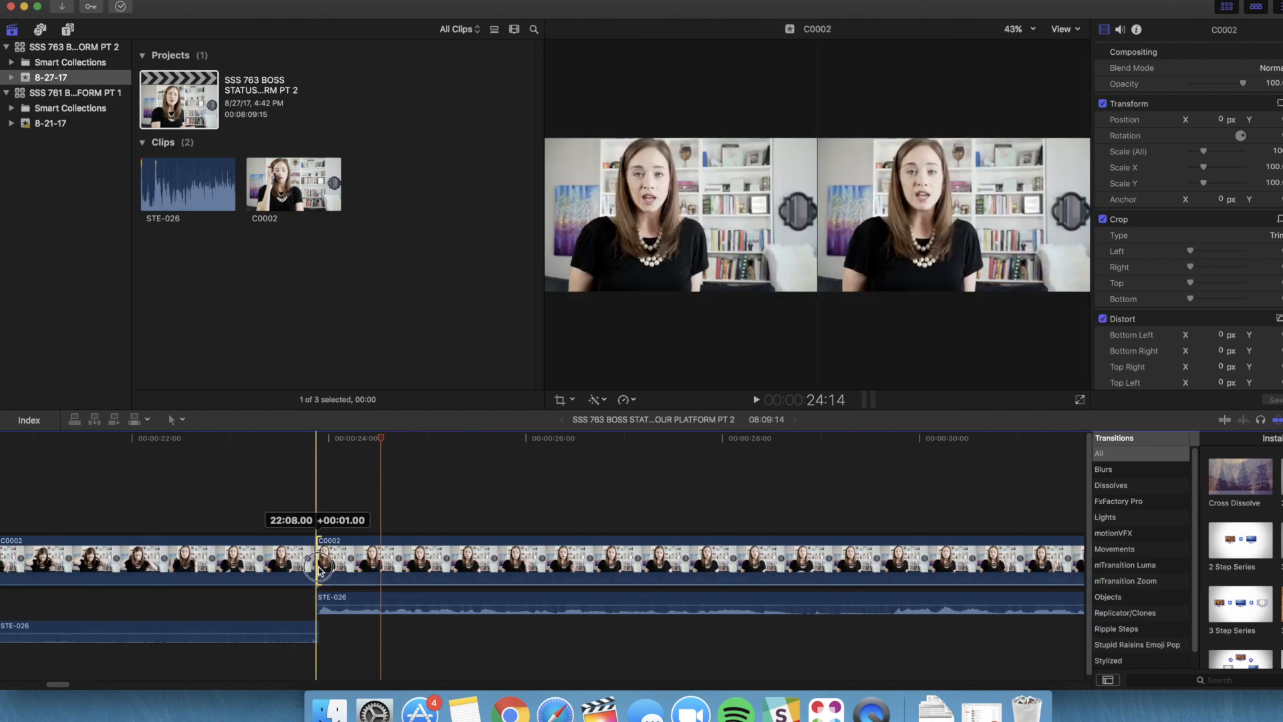
pyautogui.click(156, 556)
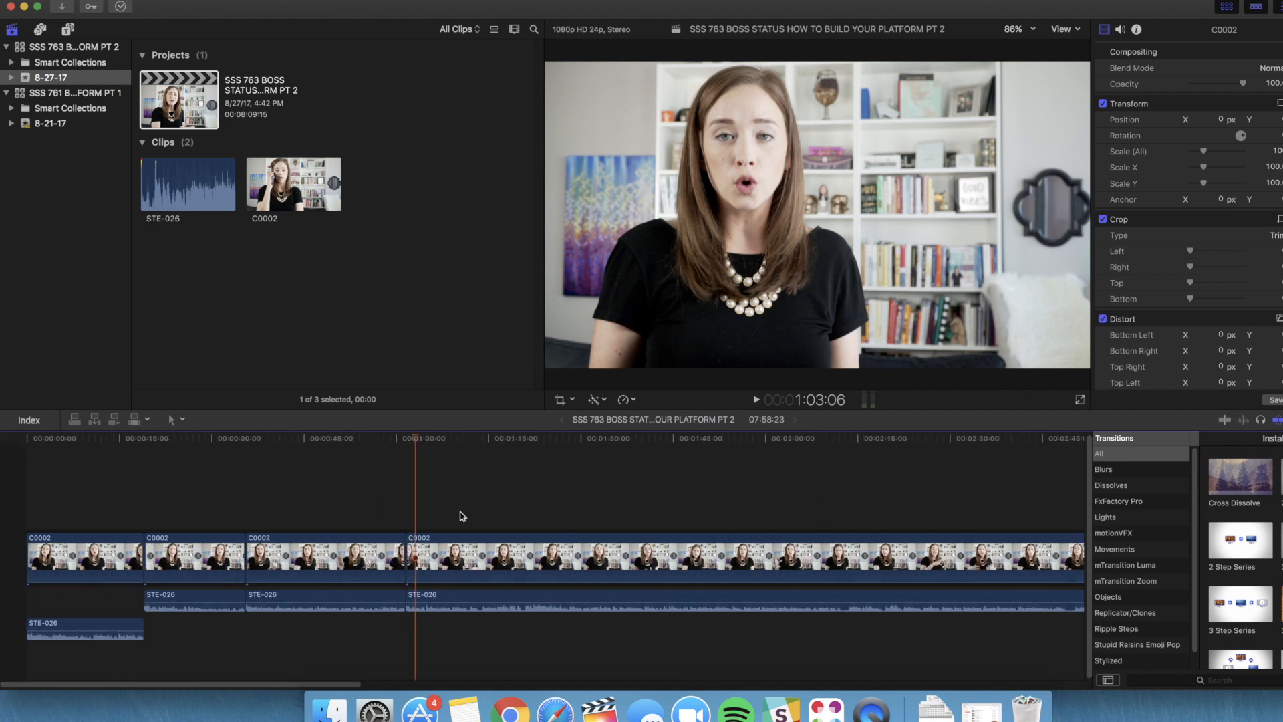
# Remove the pause near 1:04, letting STE-026 audio run under the next clip (7:58:17).
pyautogui.click(755, 401)
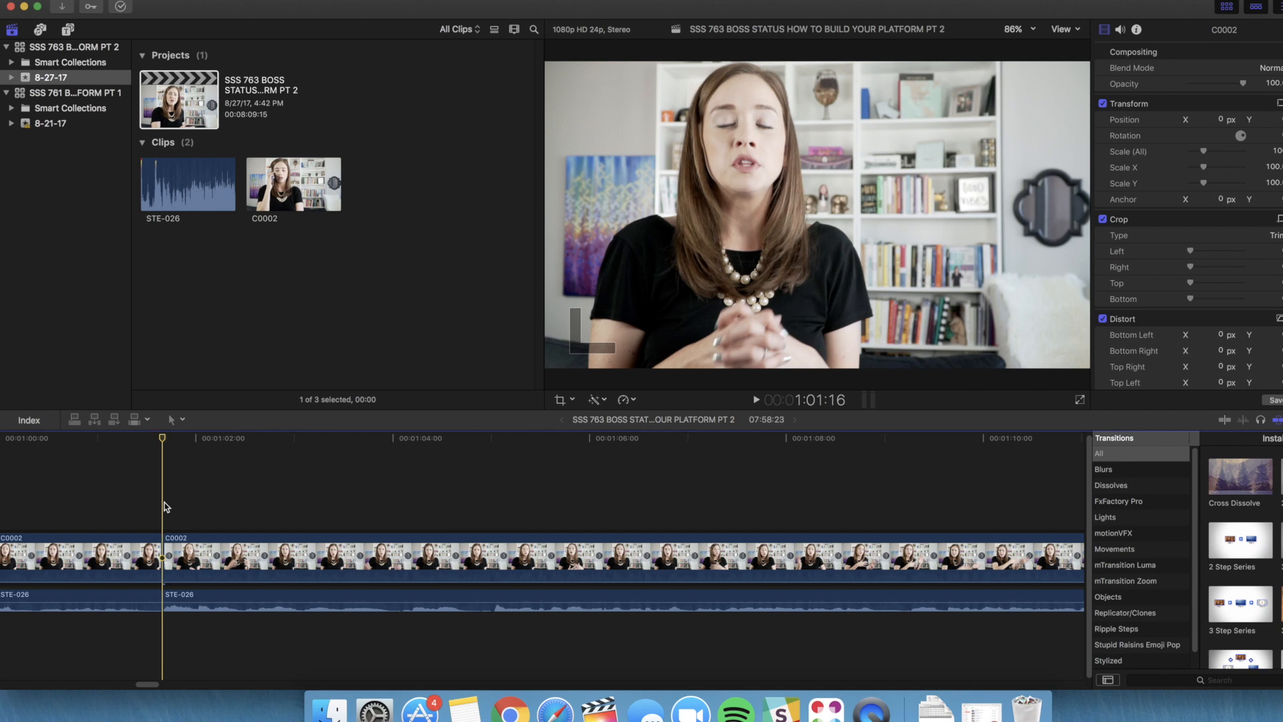
pyautogui.click(754, 401)
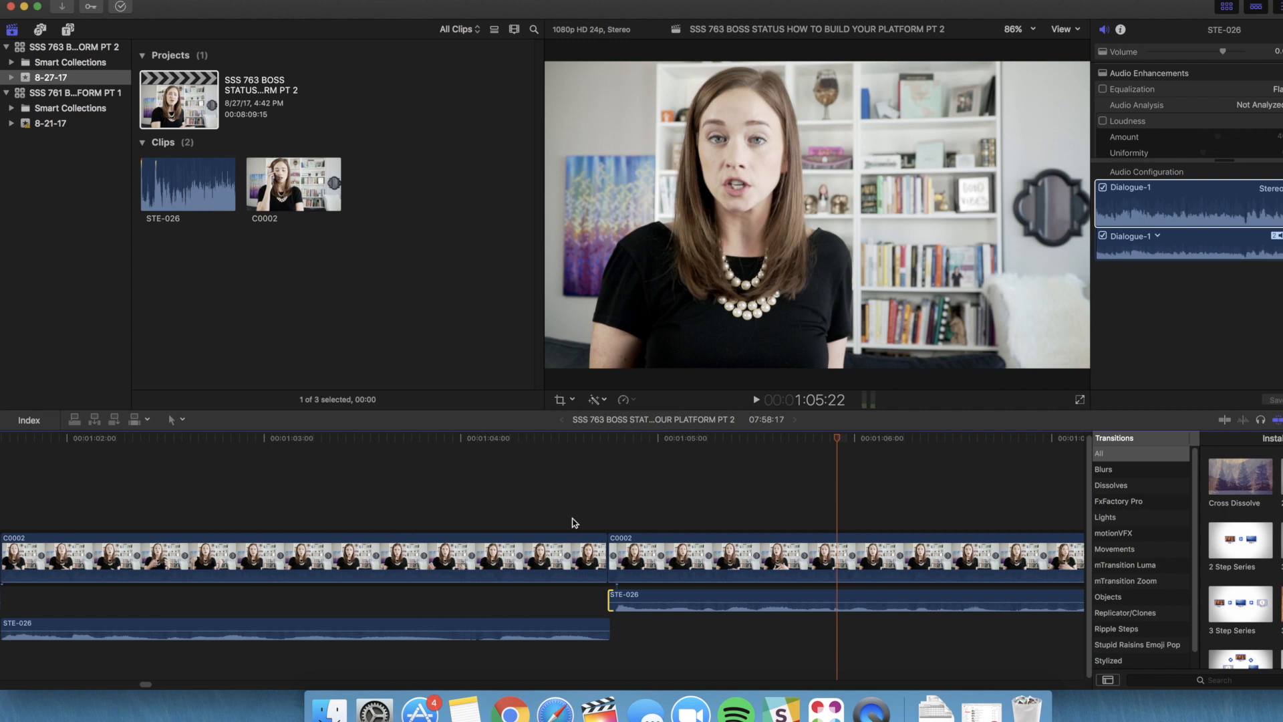
pyautogui.moveTo(584, 511)
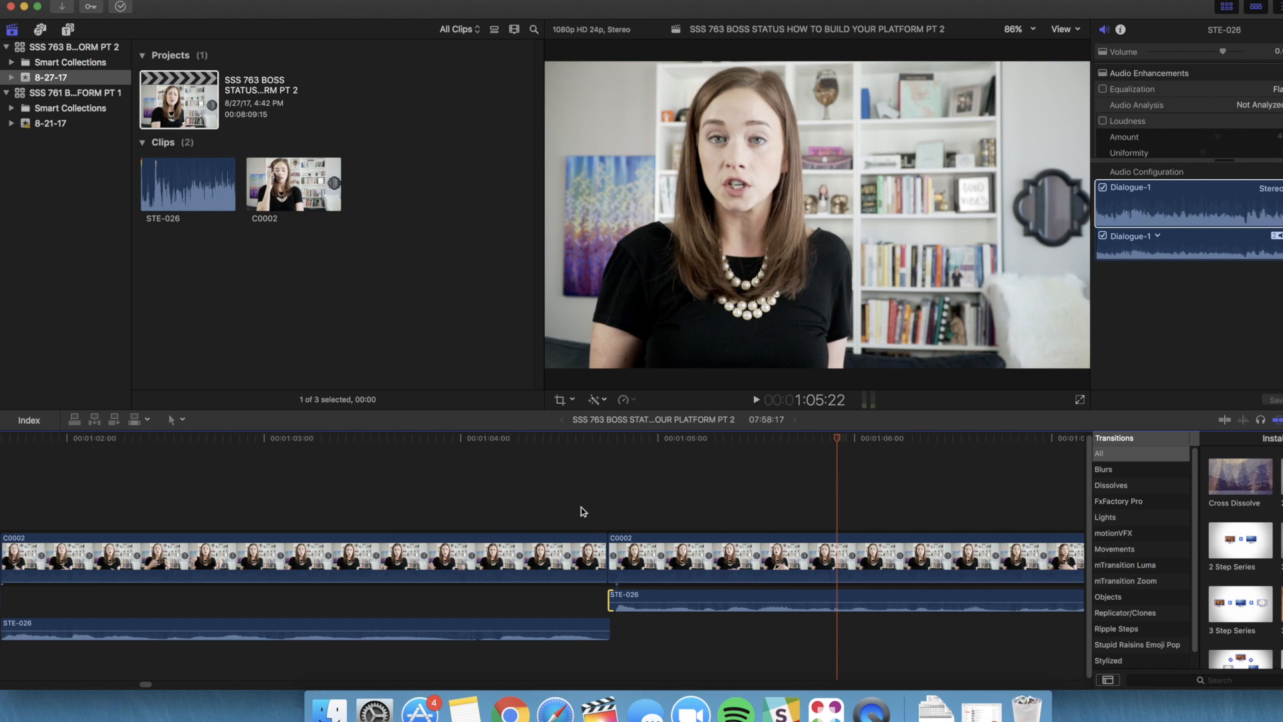
pyautogui.moveTo(425, 500)
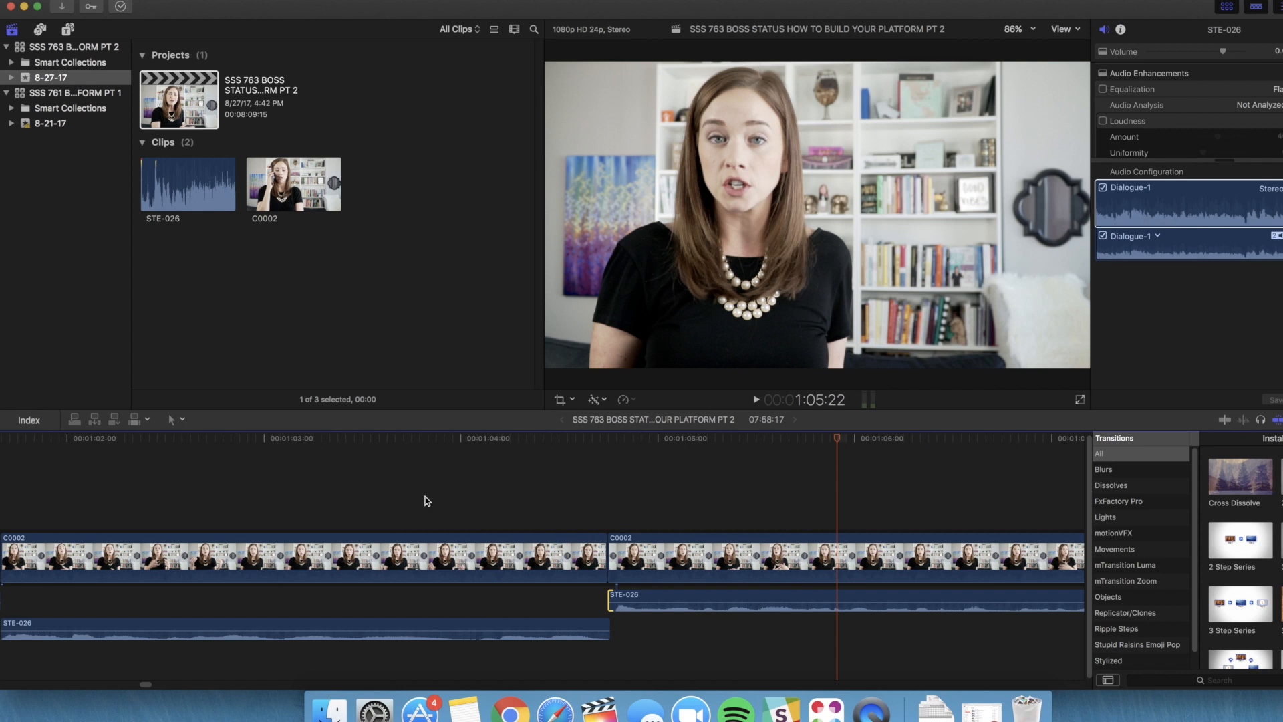
pyautogui.moveTo(219, 490)
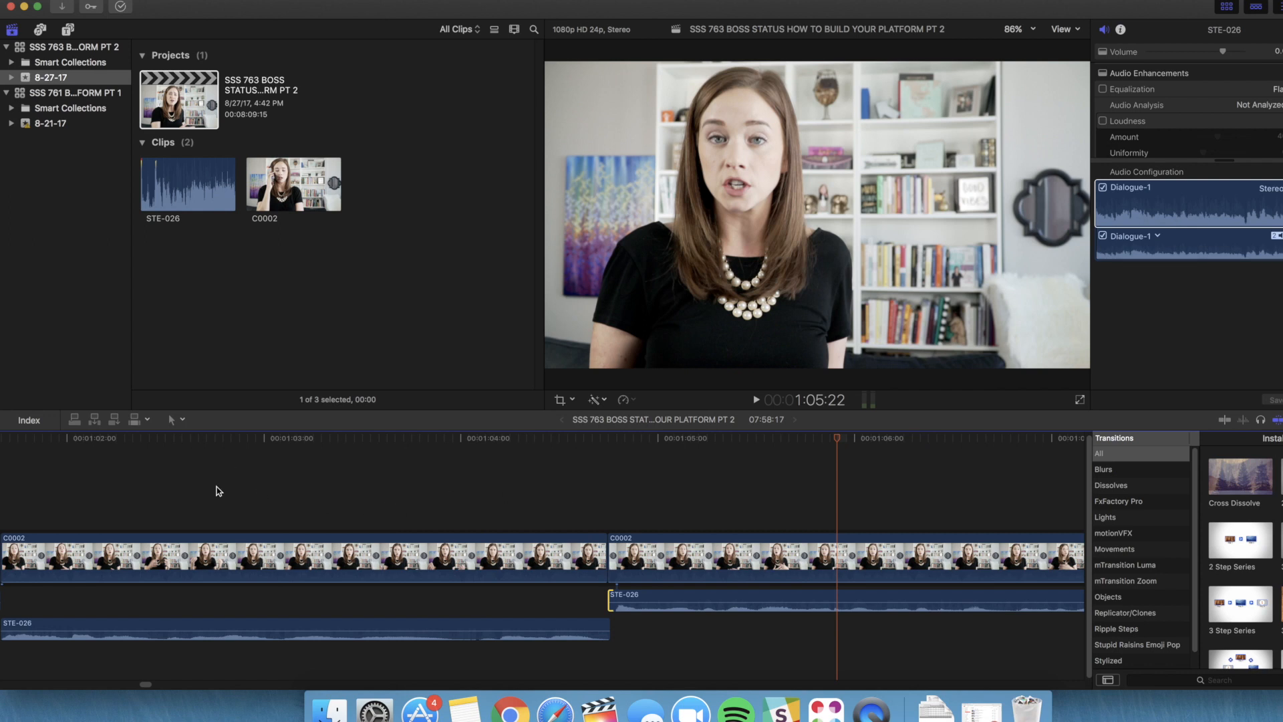
# Move the edit near 1:04 earlier, bringing the project to 7:58:05, and replay it.
pyautogui.click(215, 438)
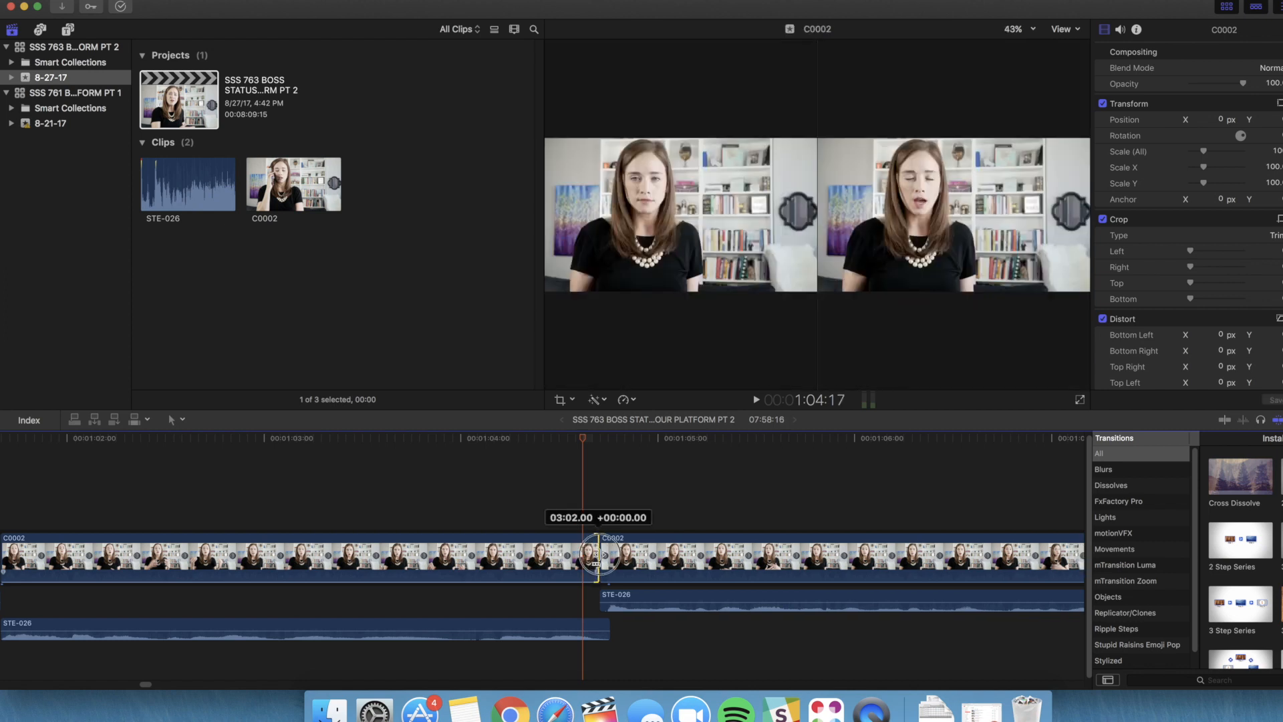
pyautogui.moveTo(597, 557); pyautogui.dragTo(573, 556)
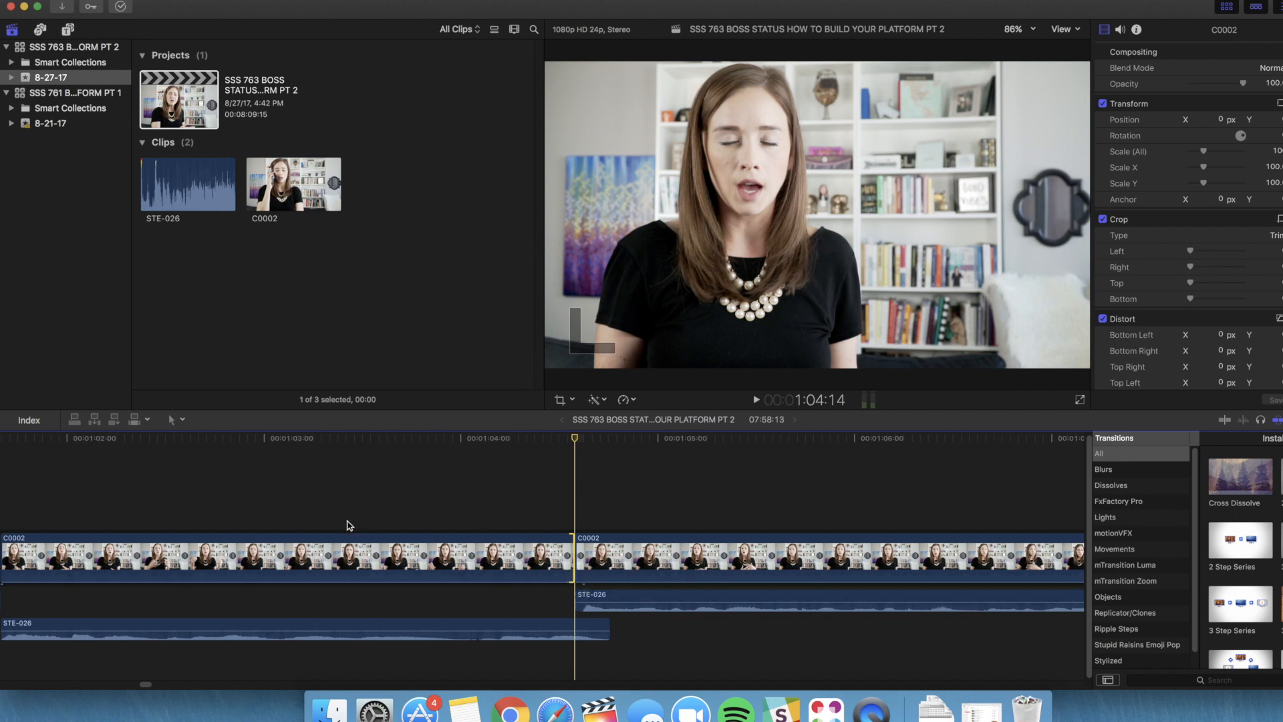
pyautogui.click(321, 438)
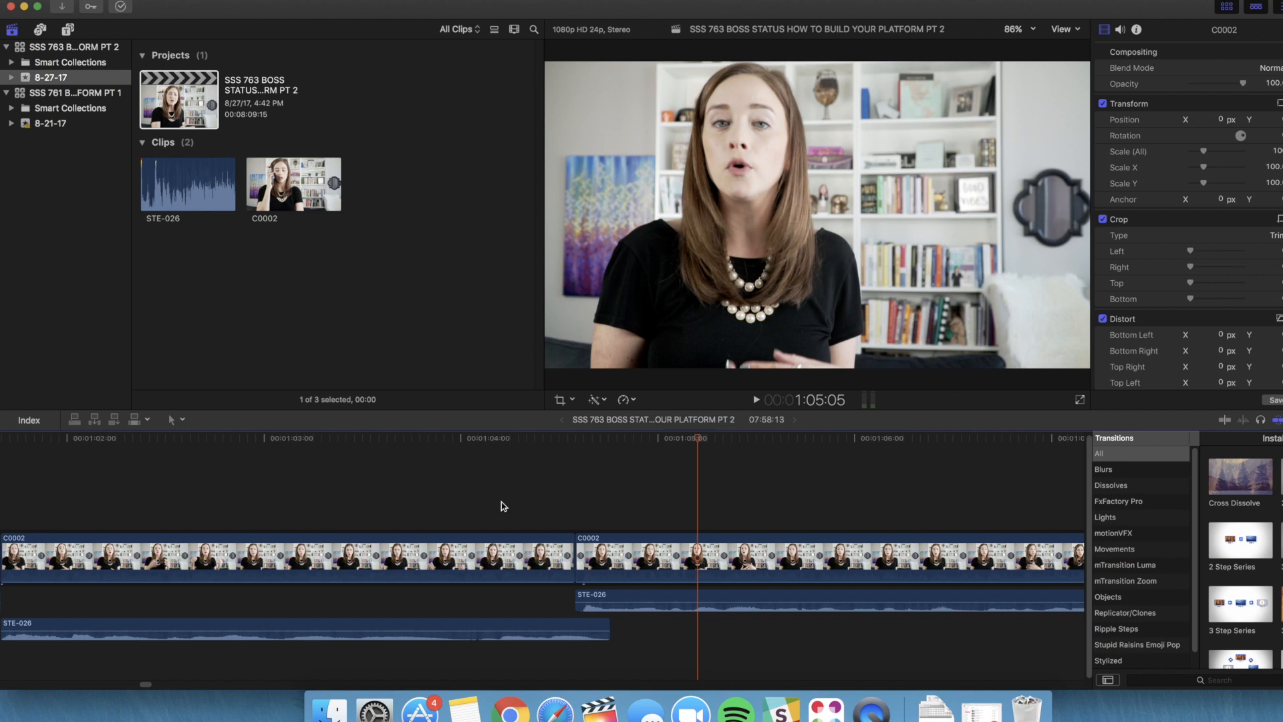
pyautogui.moveTo(569, 563)
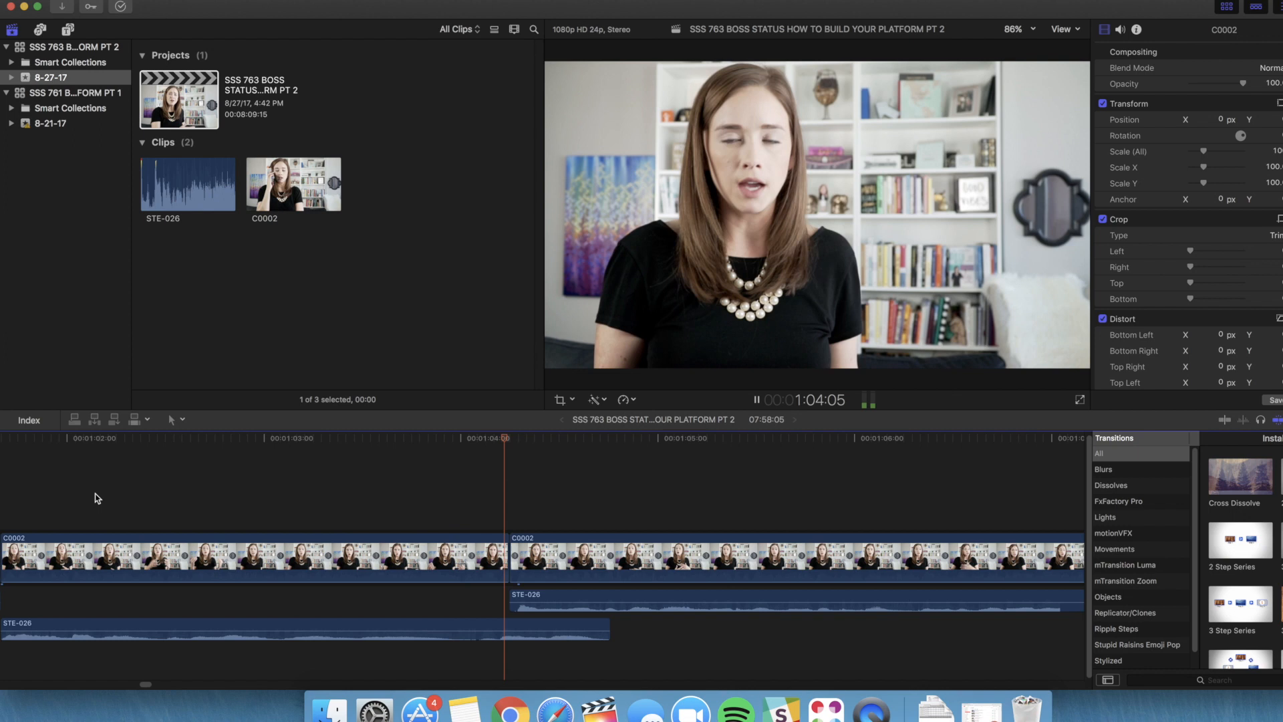
pyautogui.click(756, 400)
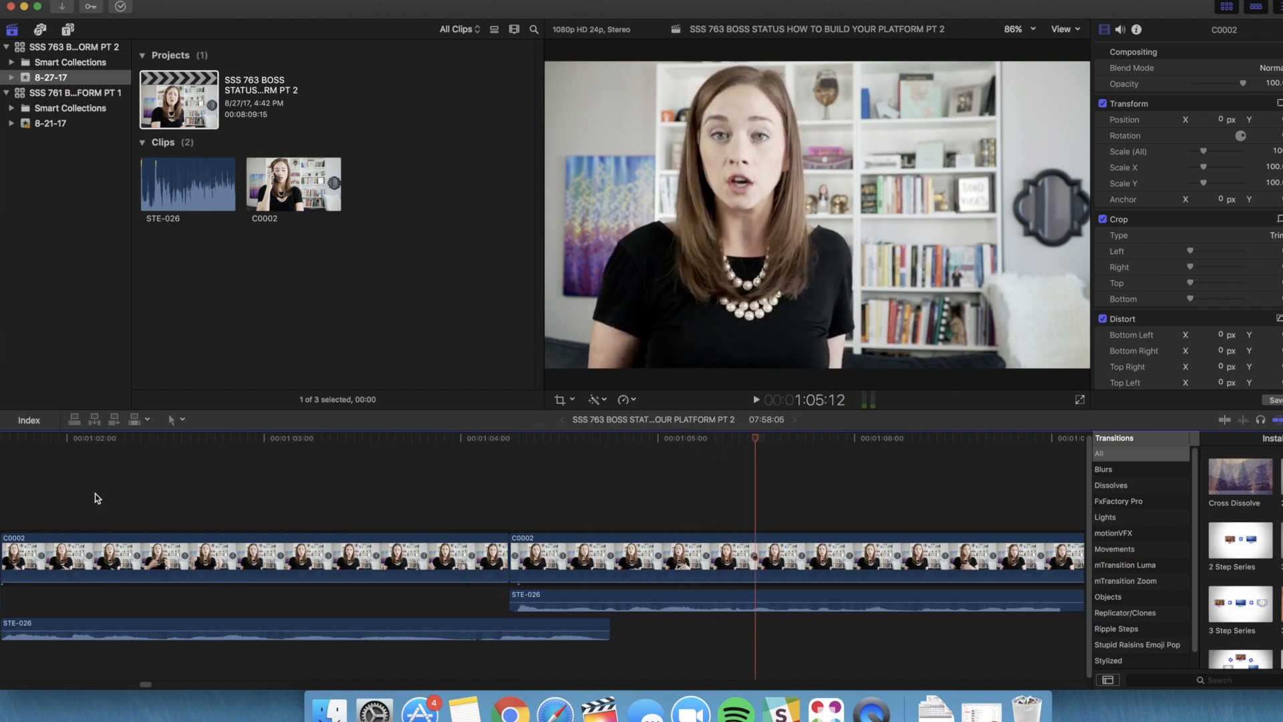
pyautogui.moveTo(412, 511)
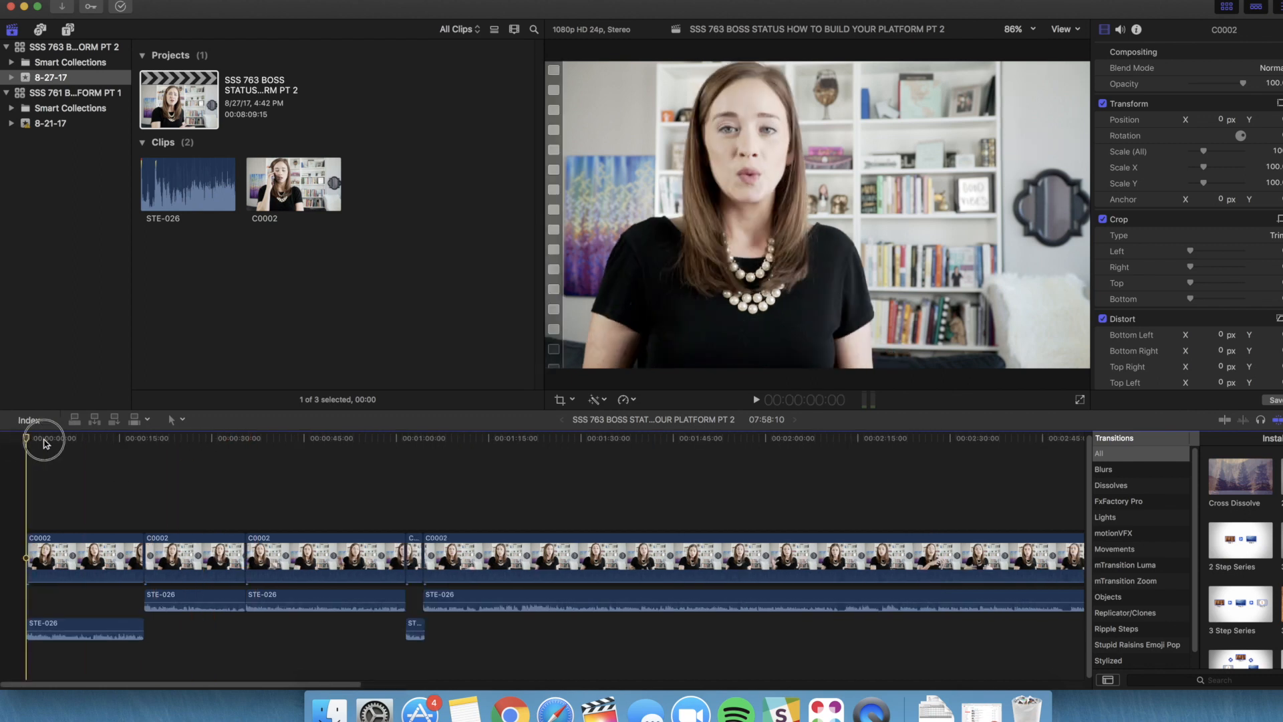
pyautogui.click(138, 438)
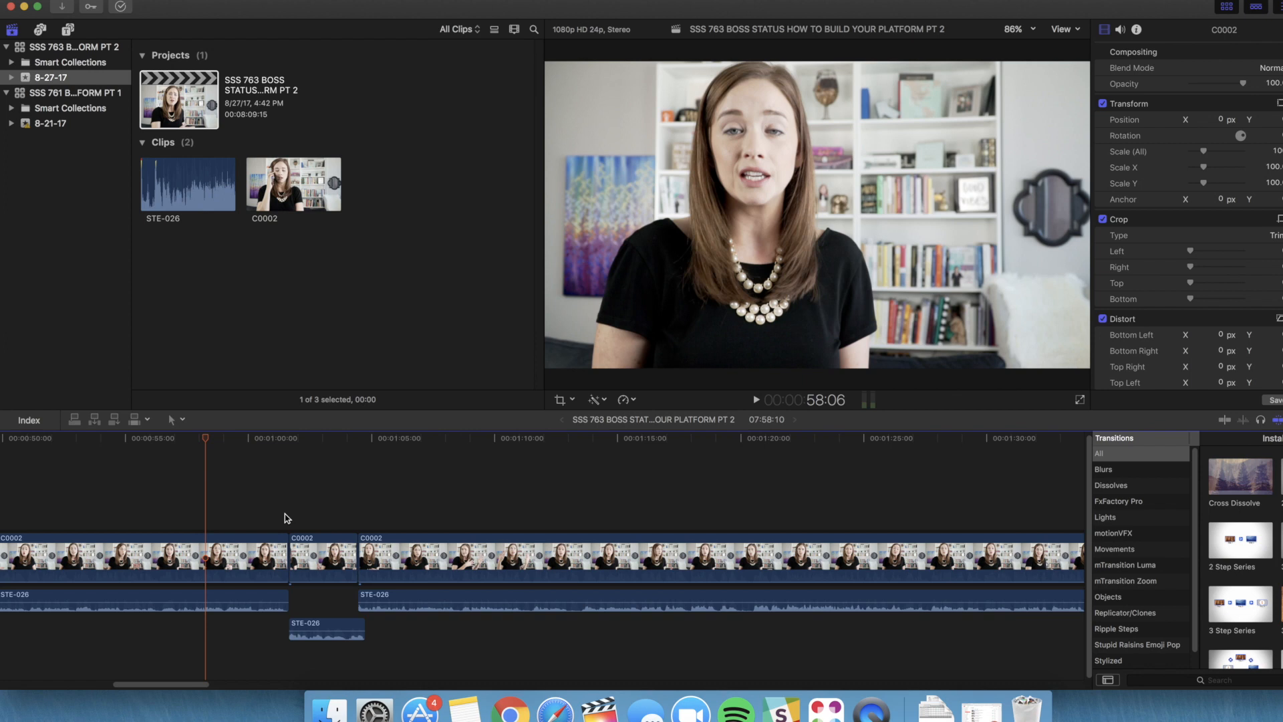
pyautogui.moveTo(356, 511)
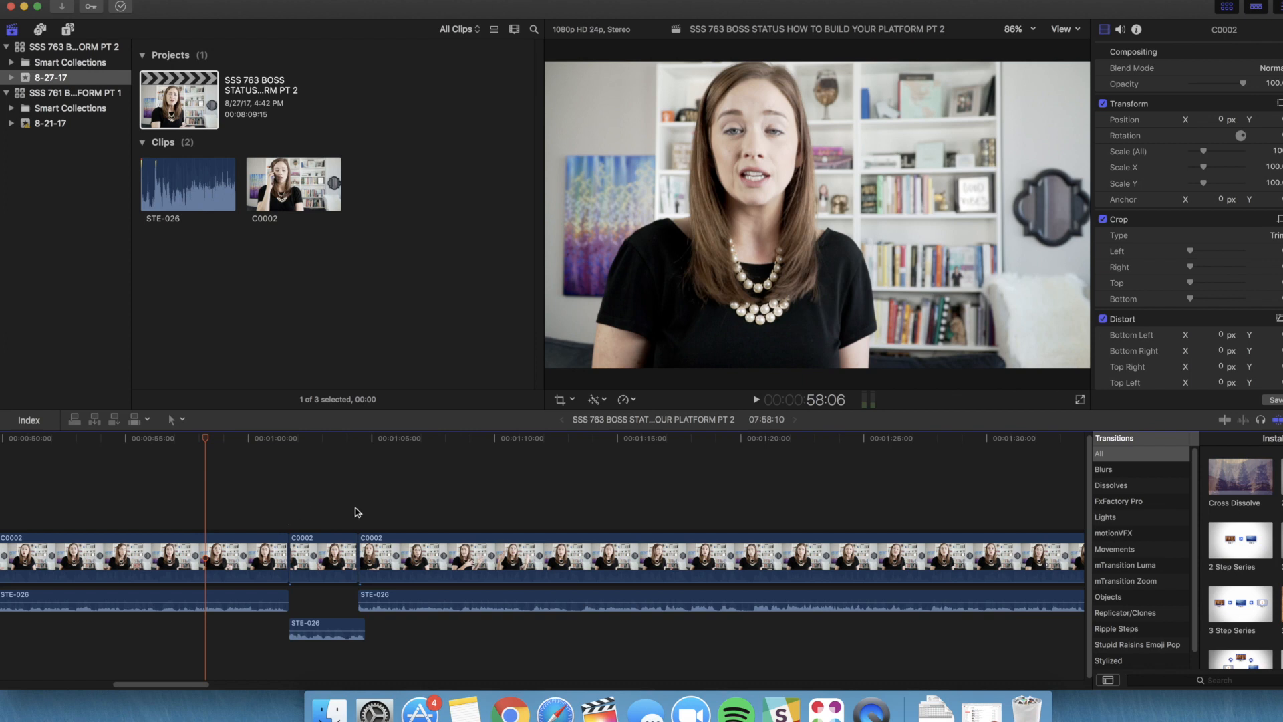
pyautogui.moveTo(347, 517)
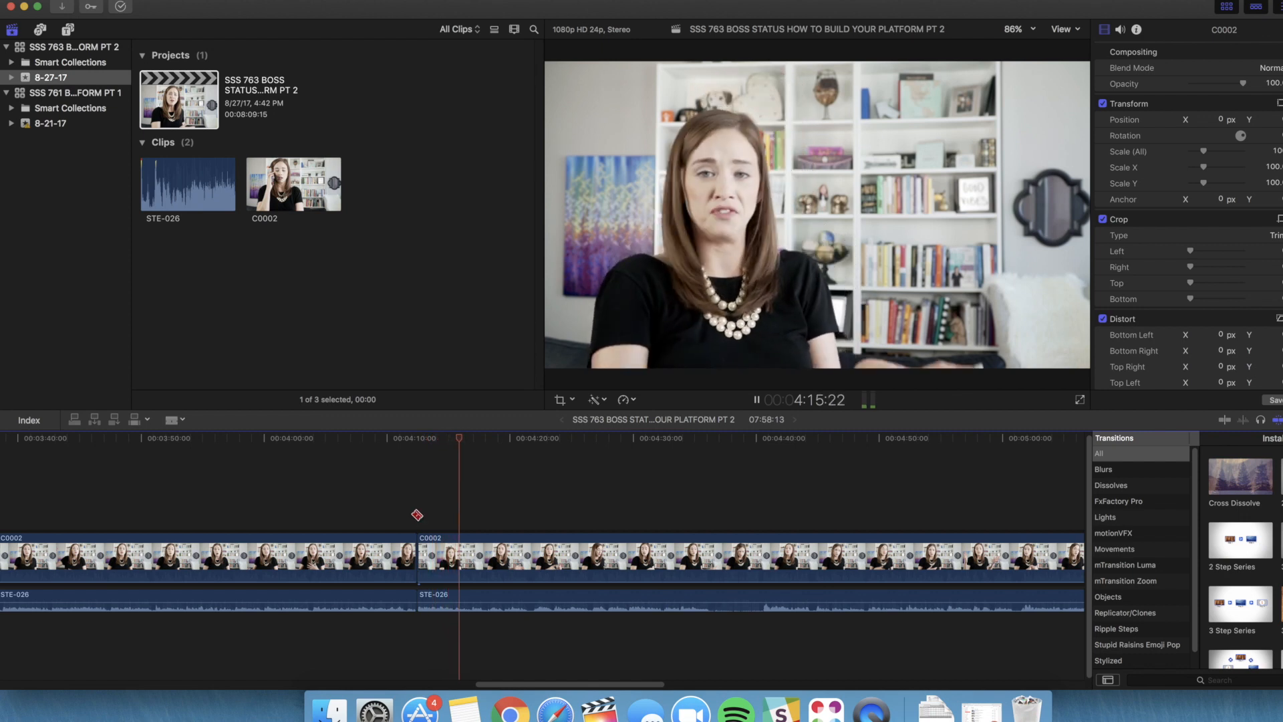
# Play back across the edit near 4:10 to find where the preceding pause ends.
pyautogui.click(332, 438)
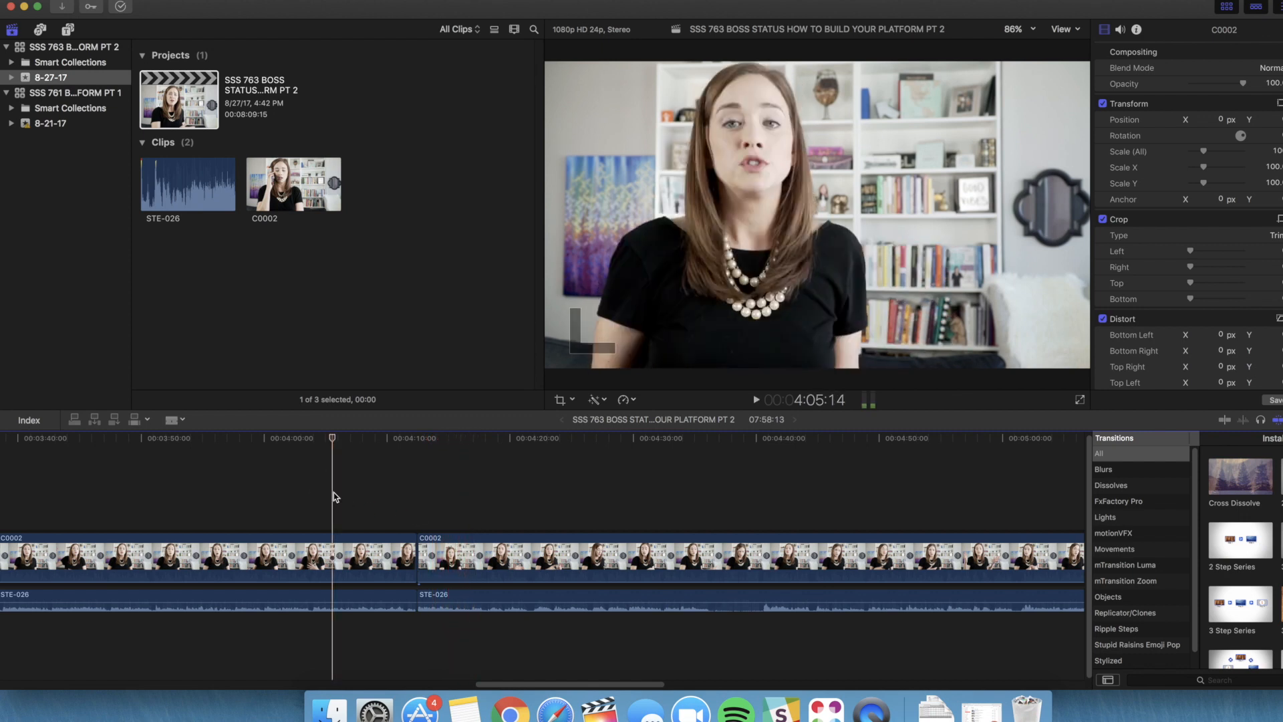
pyautogui.click(754, 400)
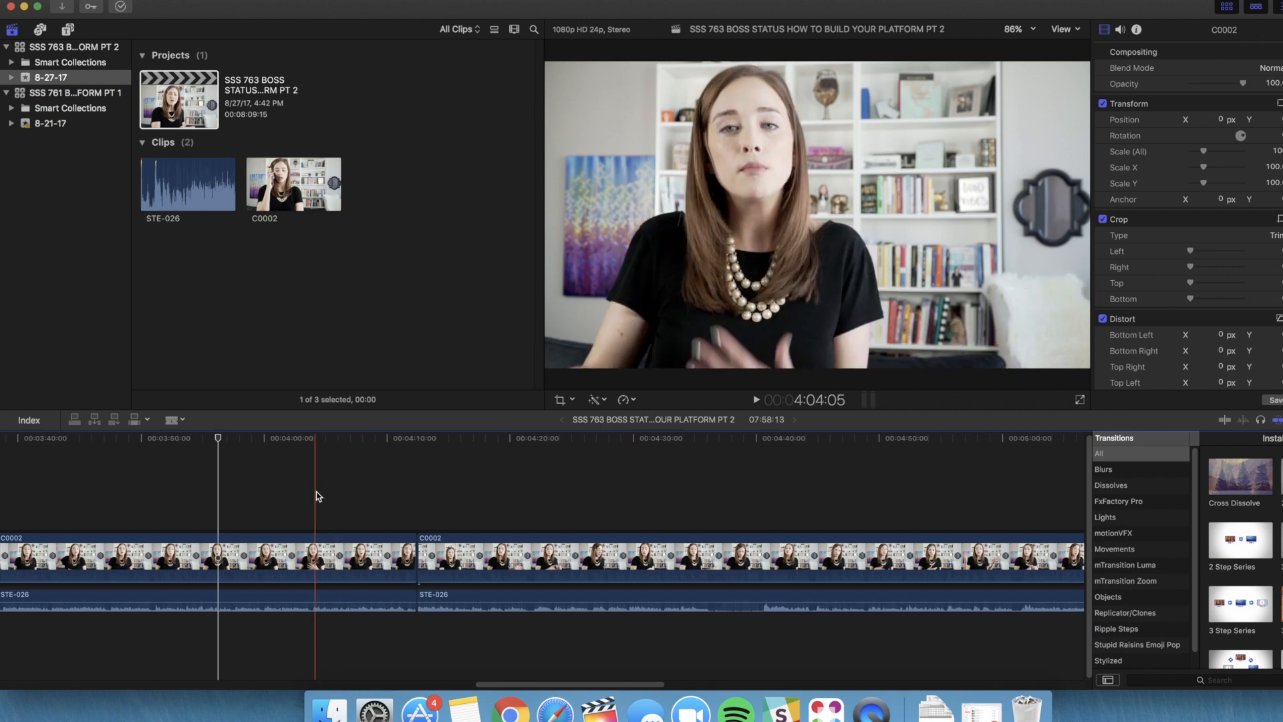
pyautogui.click(754, 399)
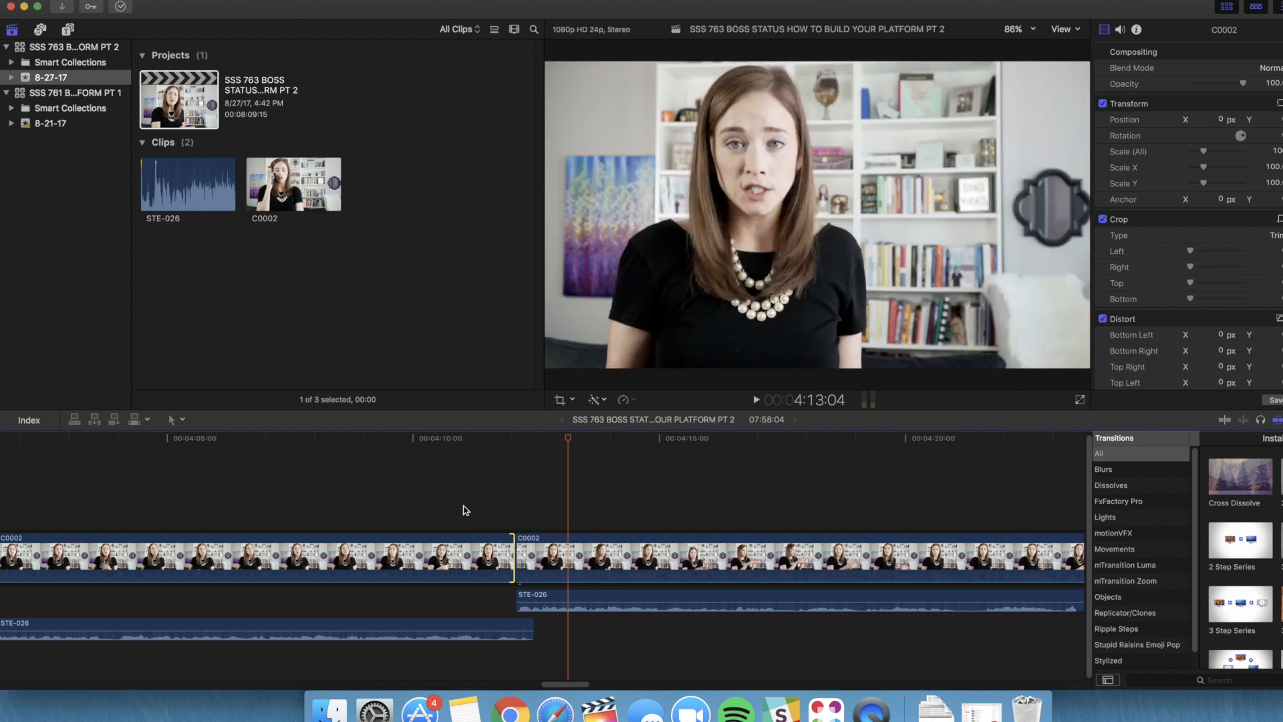
# Trim the clip before the 4:10 edit with overlapping audio, reducing the project to 7:58:01.
pyautogui.click(755, 400)
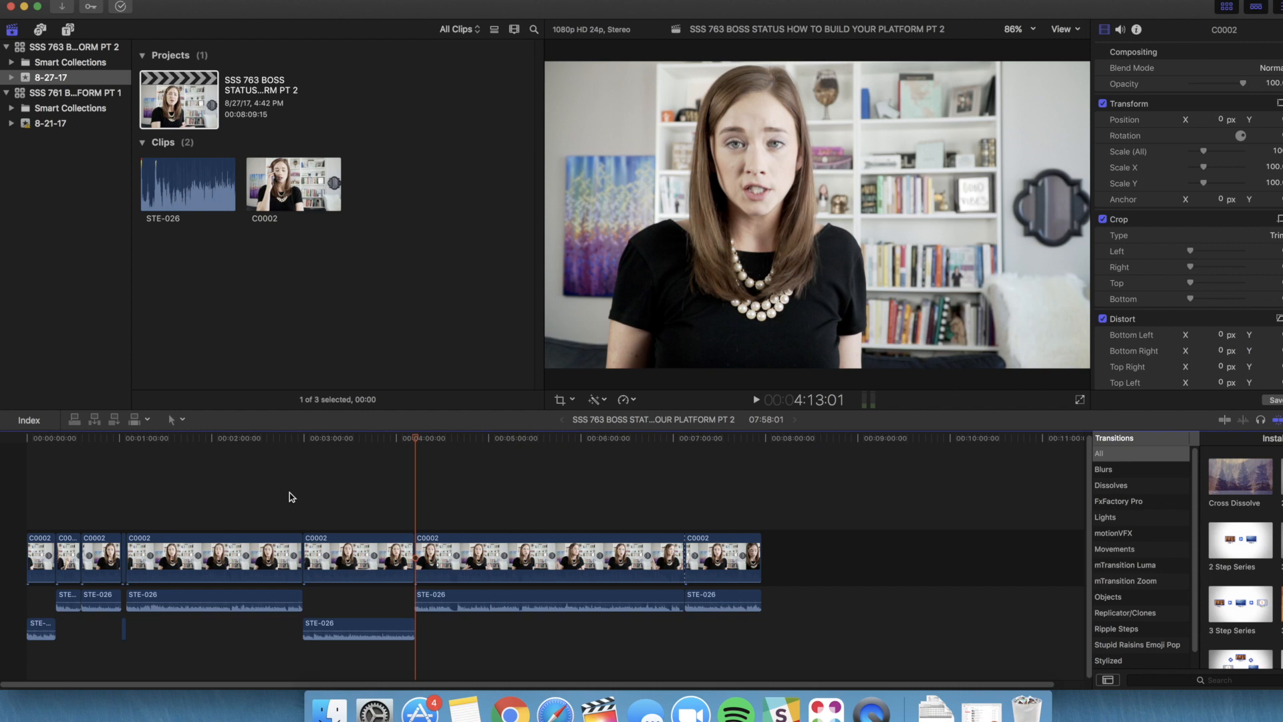
pyautogui.moveTo(477, 531)
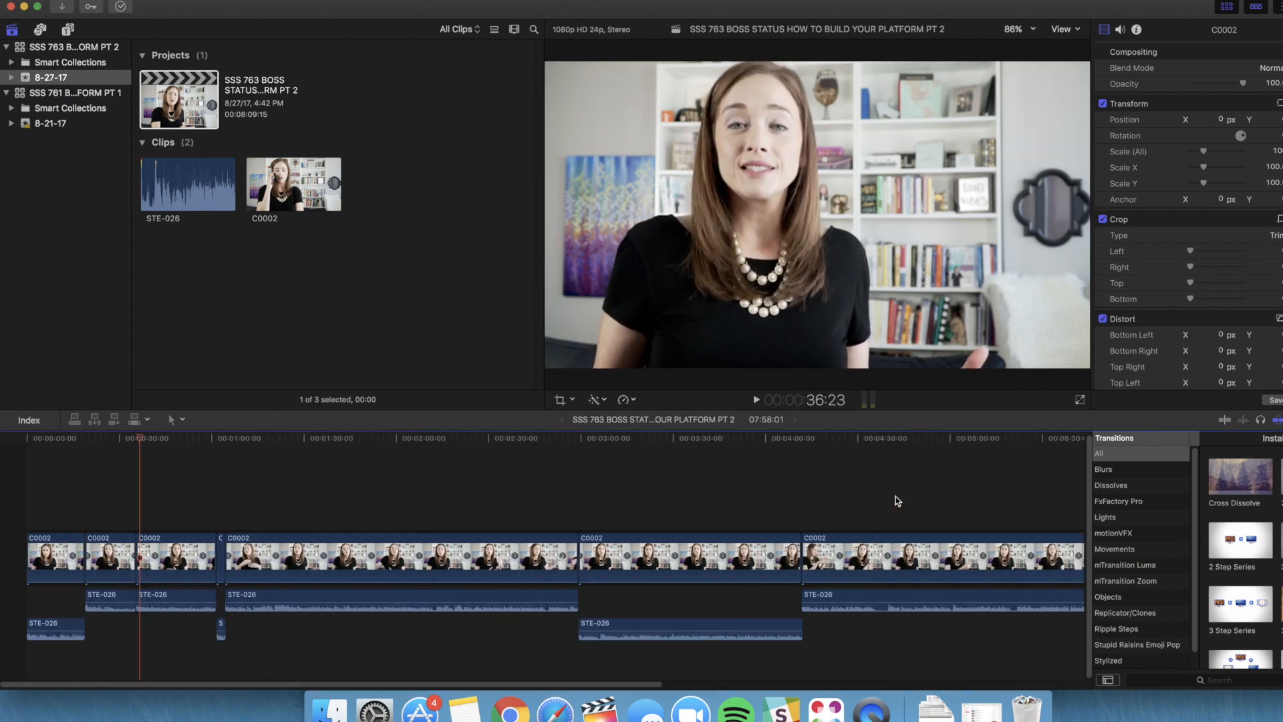
# Shave frames off the jump cuts, dropping the project to 7:14:09, and replay from the start.
pyautogui.click(754, 400)
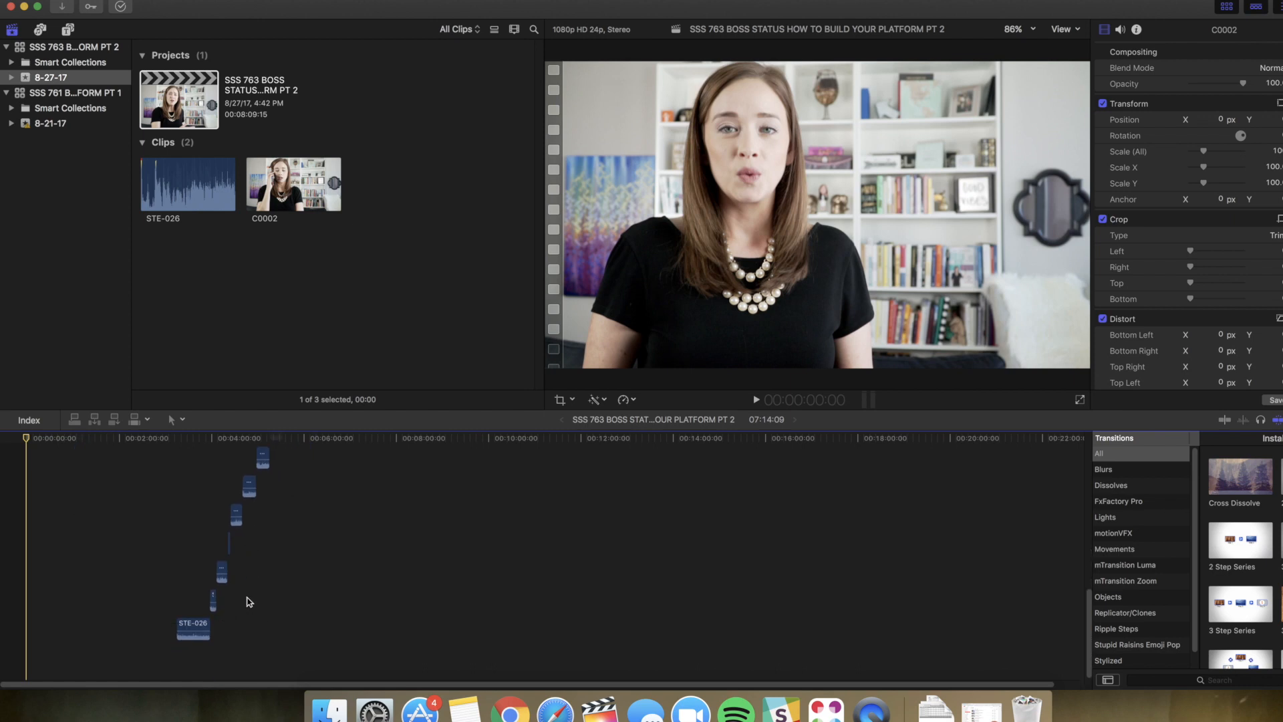
pyautogui.moveTo(233, 554)
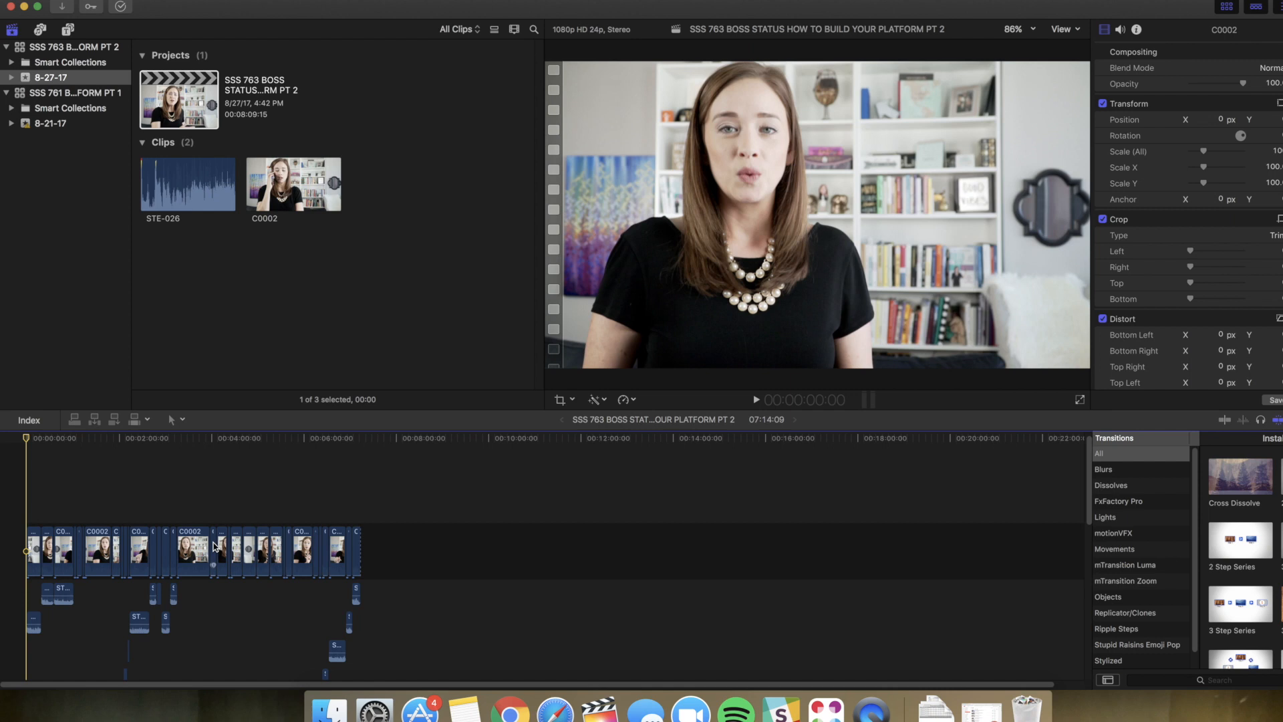
pyautogui.moveTo(165, 496)
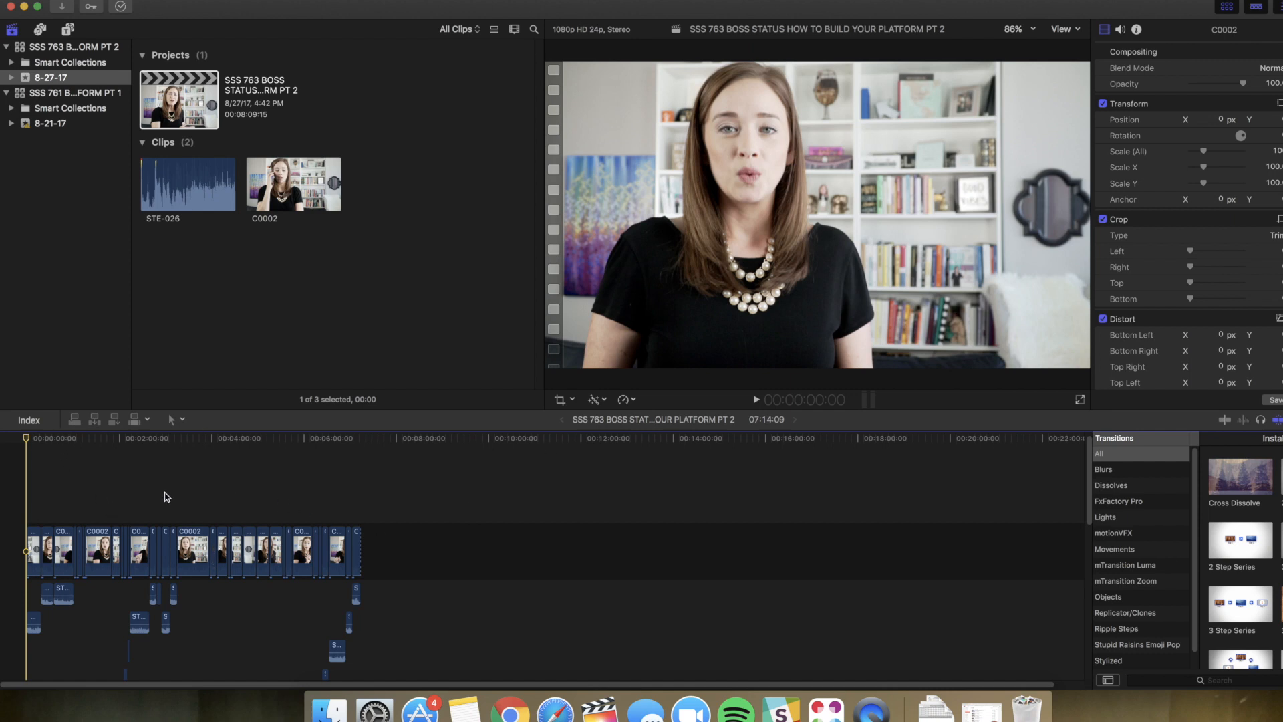
pyautogui.moveTo(763, 432)
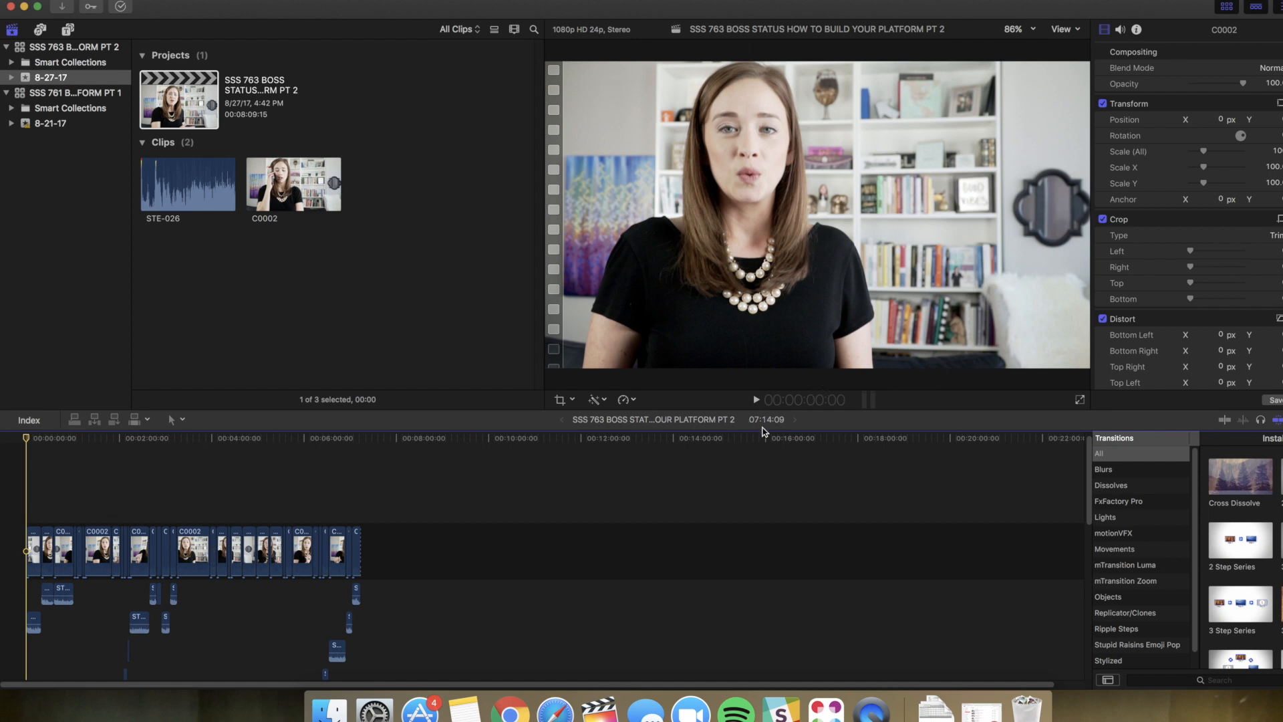